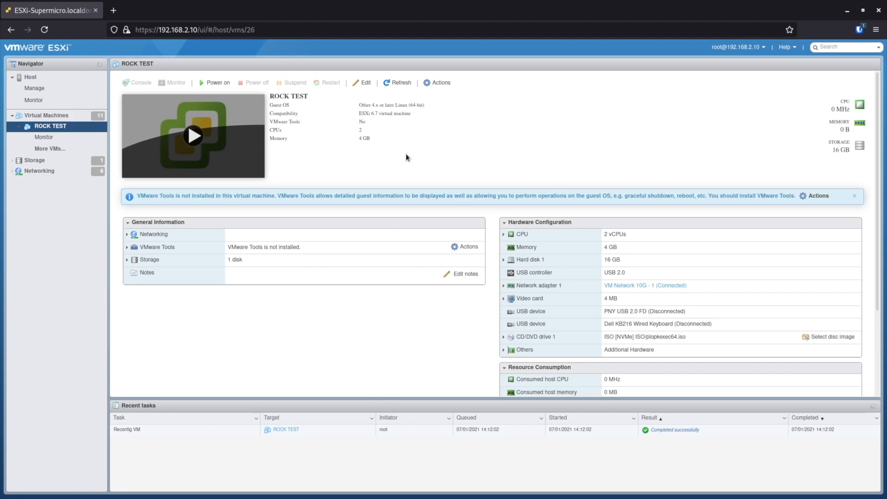
- Edit ROCK TEST's settings and try adding a USB device, which reports none available
{"action": "left_click", "coordinate": [362, 82]}
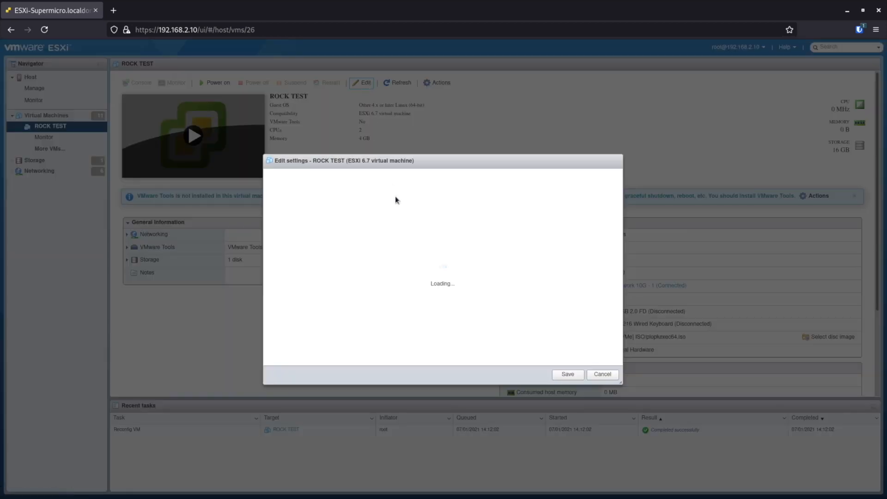
{"action": "left_click", "coordinate": [421, 193]}
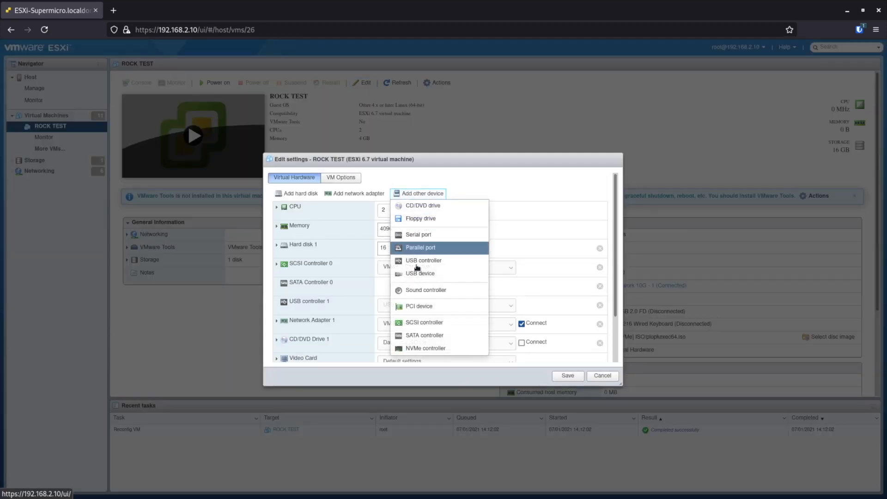
{"action": "left_click", "coordinate": [419, 273]}
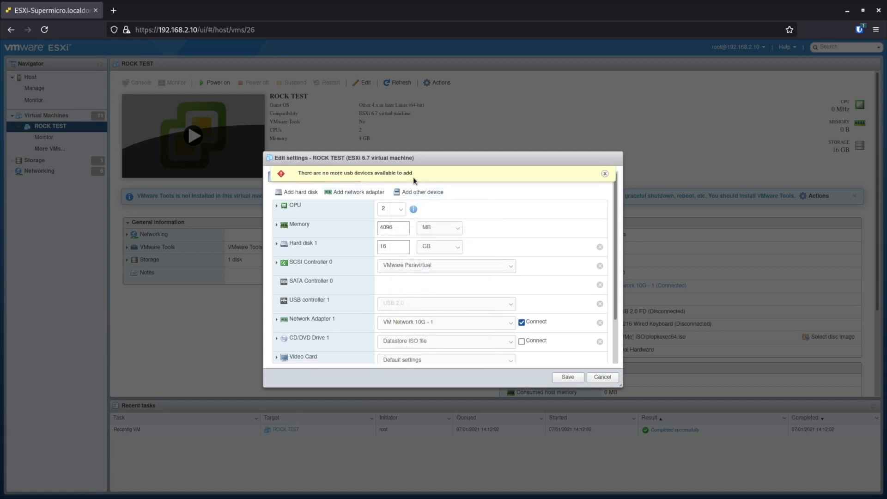
{"action": "mouse_move", "coordinate": [392, 296]}
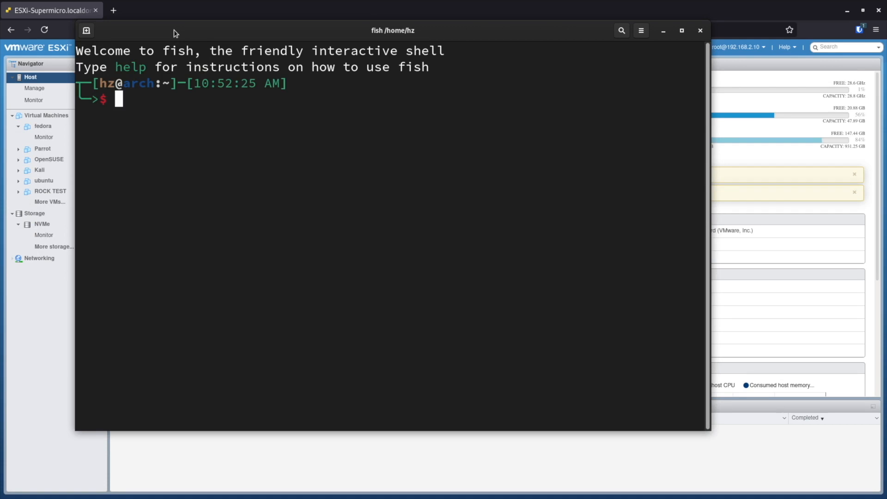
- SSH into 192.168.2.10 as root and enter lsusb
{"action": "type", "text": "ssh root@192.168.2.10"}
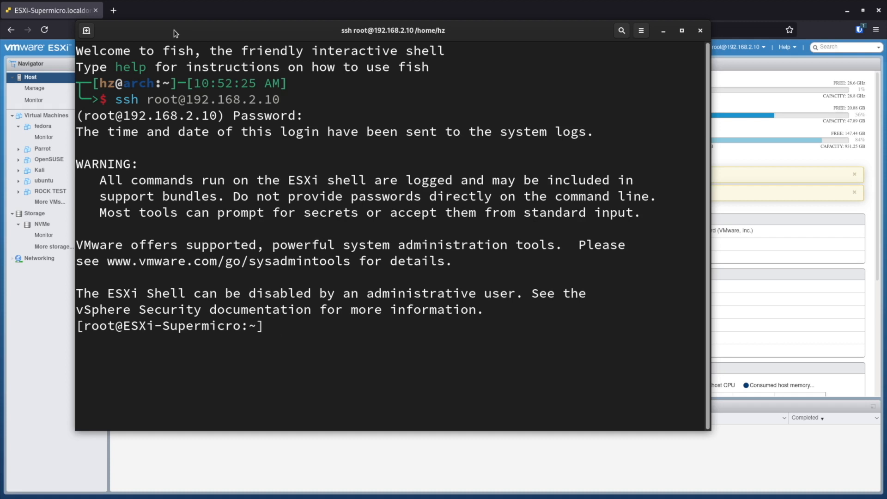
{"action": "type", "text": "l"}
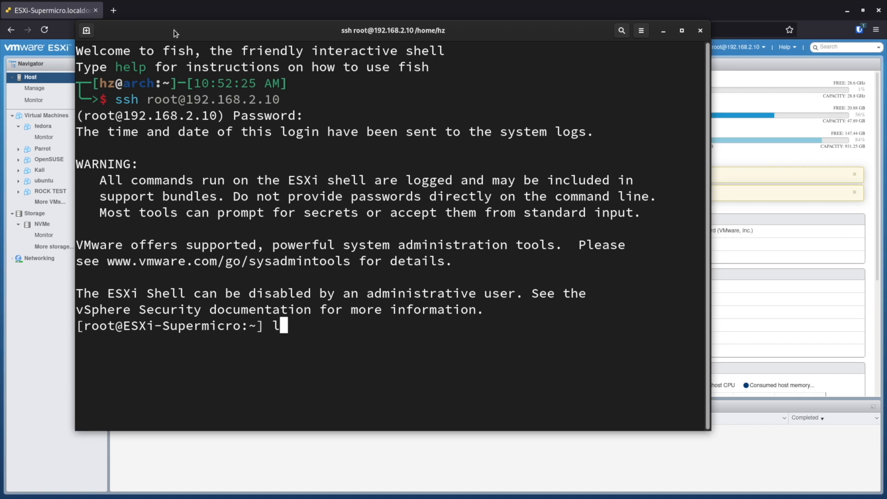
{"action": "type", "text": "susb"}
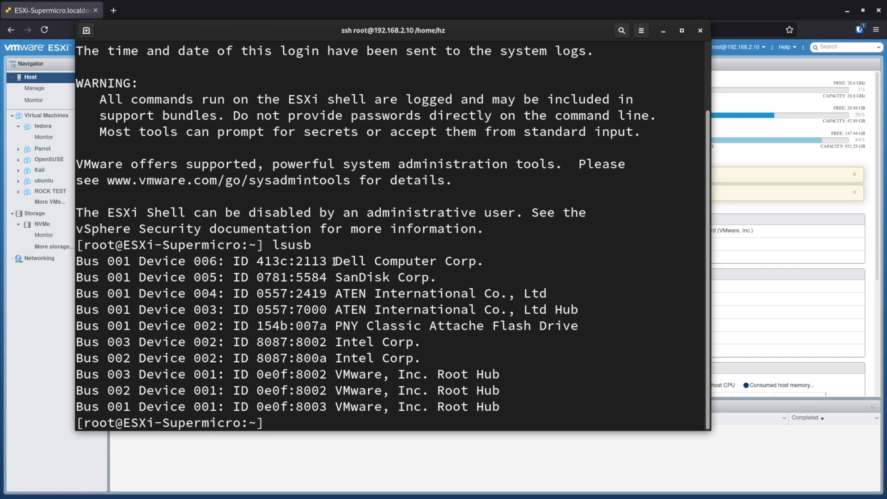
- Select the Dell device's vendor ID 413c in the lsusb output
{"action": "double_click", "coordinate": [408, 260]}
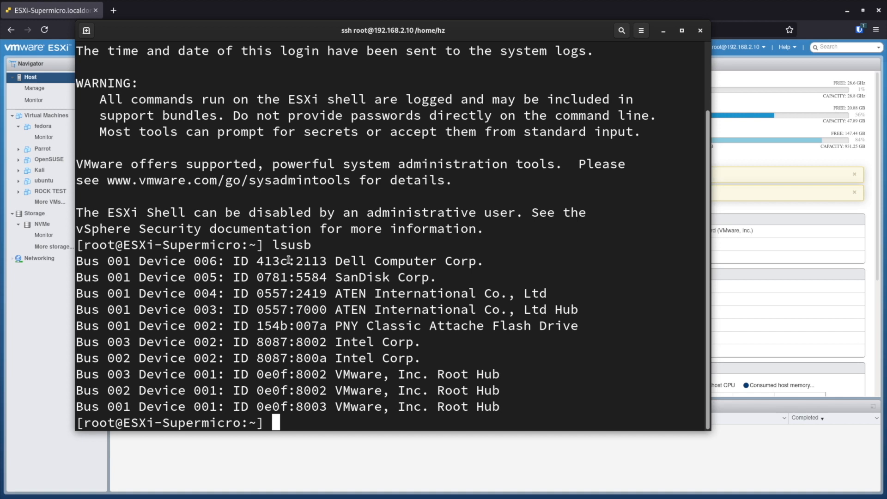
{"action": "double_click", "coordinate": [272, 260]}
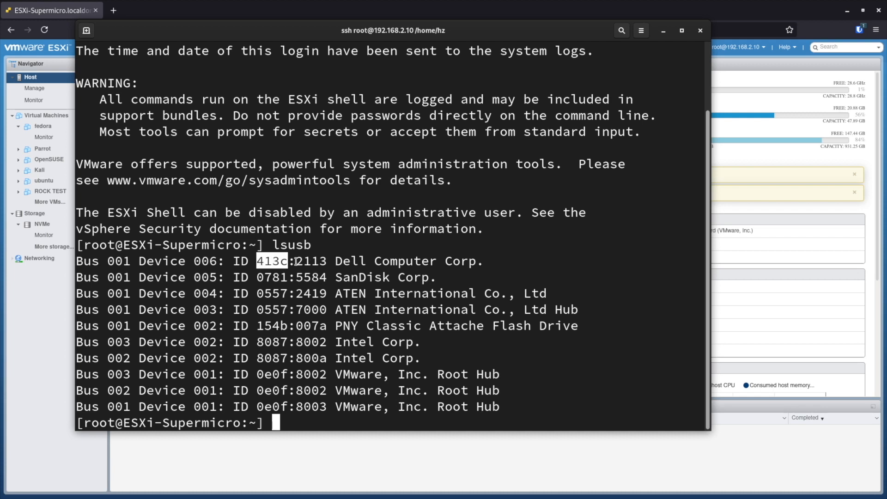
{"action": "double_click", "coordinate": [310, 260]}
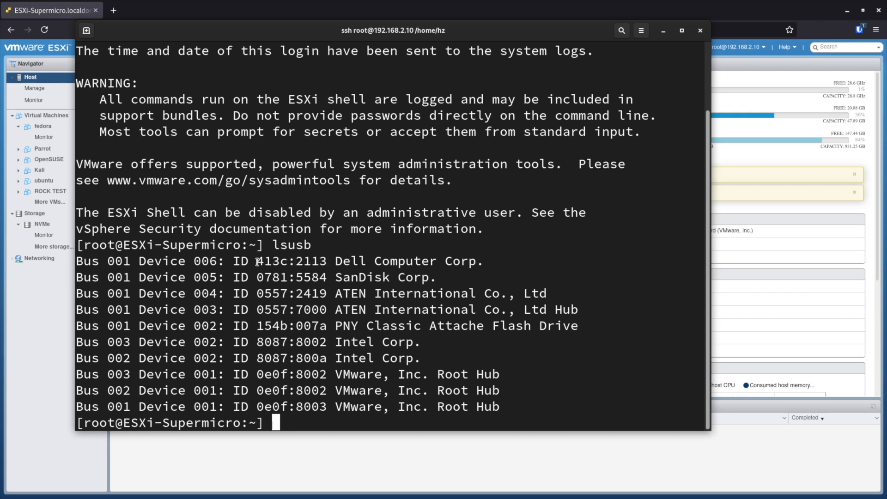
{"action": "double_click", "coordinate": [290, 261]}
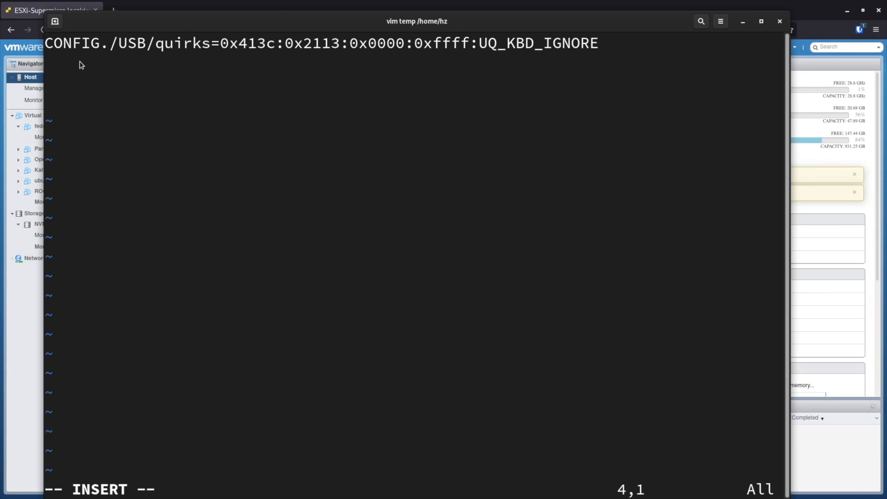
{"action": "mouse_move", "coordinate": [57, 56]}
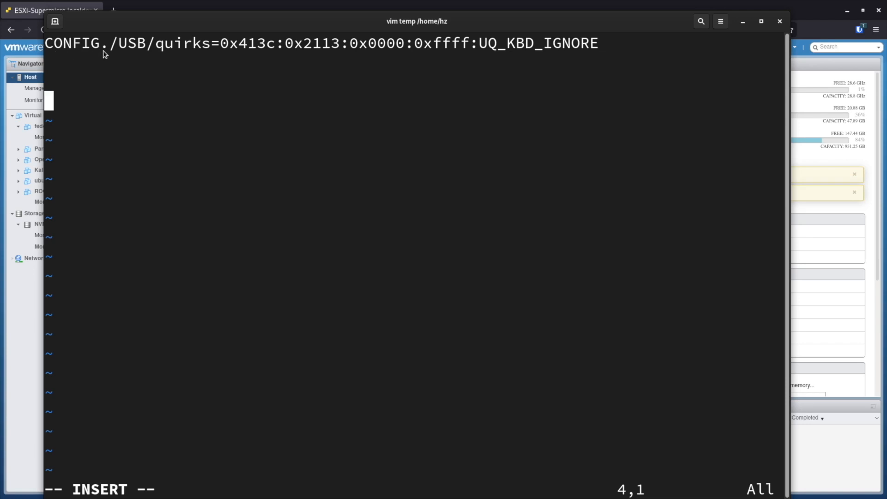
{"action": "mouse_move", "coordinate": [169, 57]}
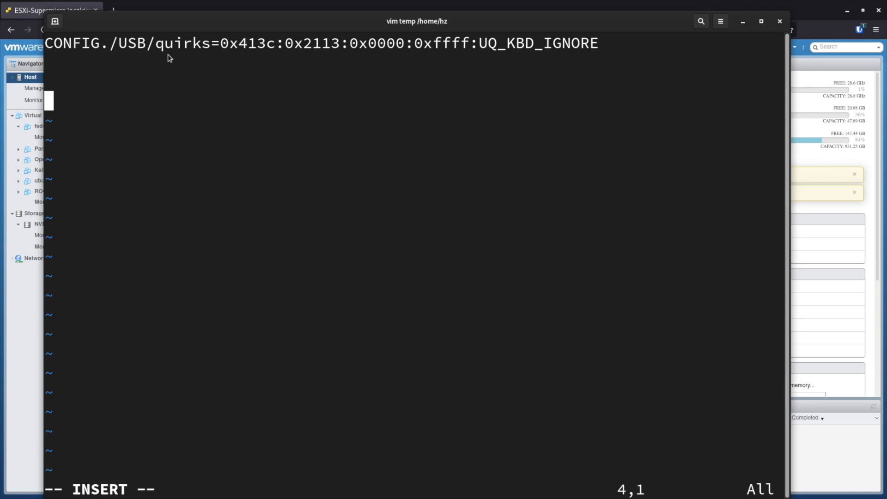
{"action": "mouse_move", "coordinate": [249, 58]}
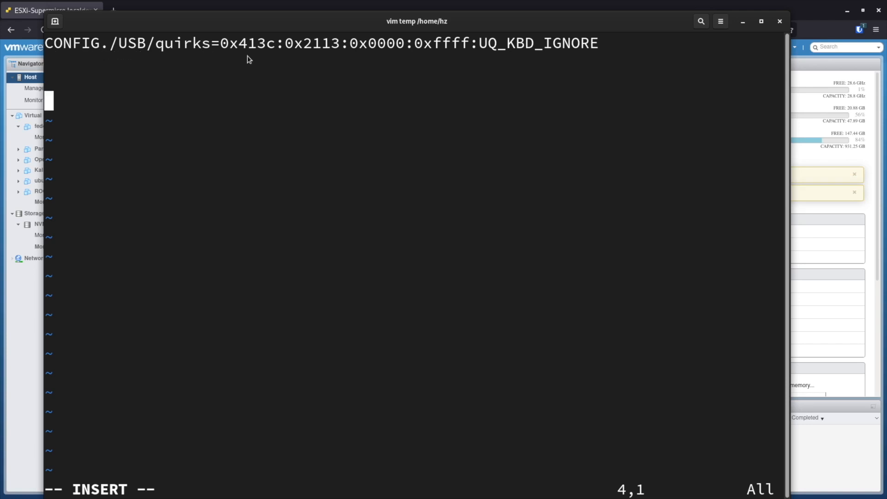
{"action": "mouse_move", "coordinate": [271, 35]}
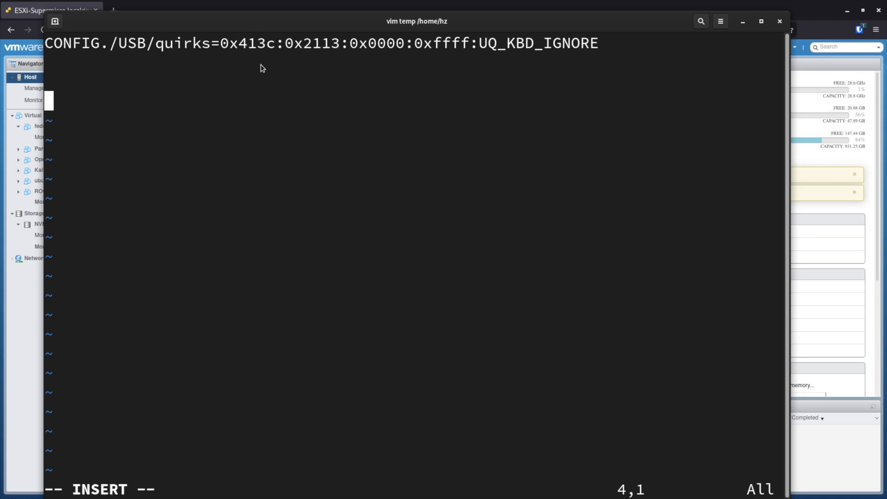
{"action": "mouse_move", "coordinate": [535, 41]}
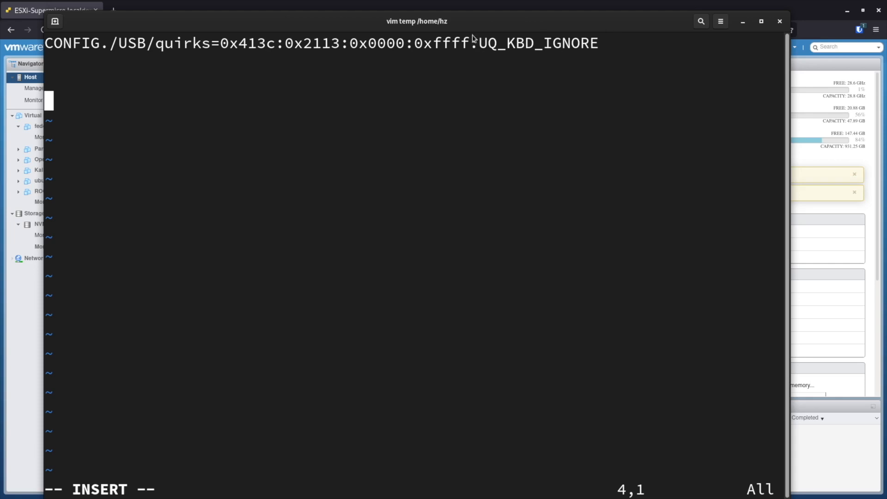
{"action": "mouse_move", "coordinate": [630, 47]}
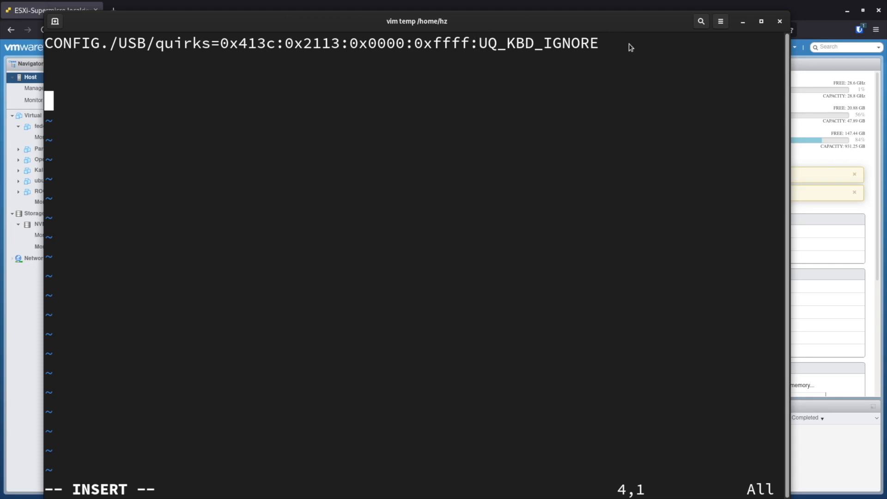
{"action": "mouse_move", "coordinate": [559, 66]}
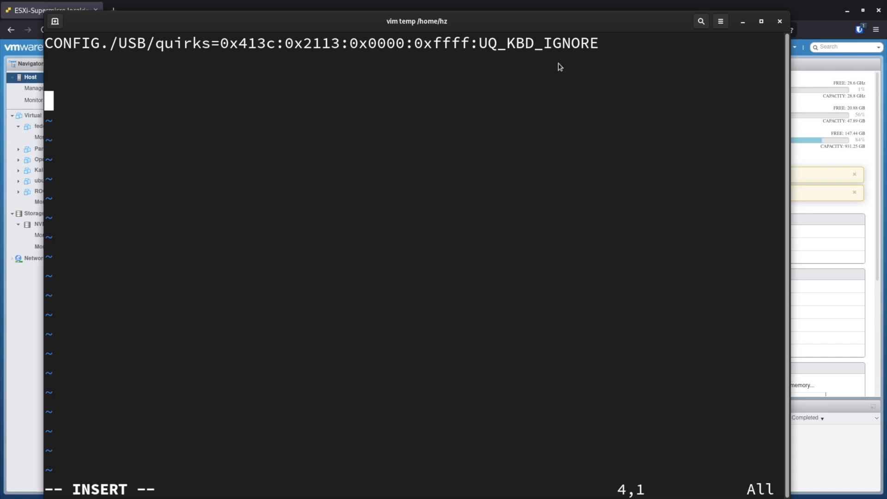
{"action": "mouse_move", "coordinate": [526, 58]}
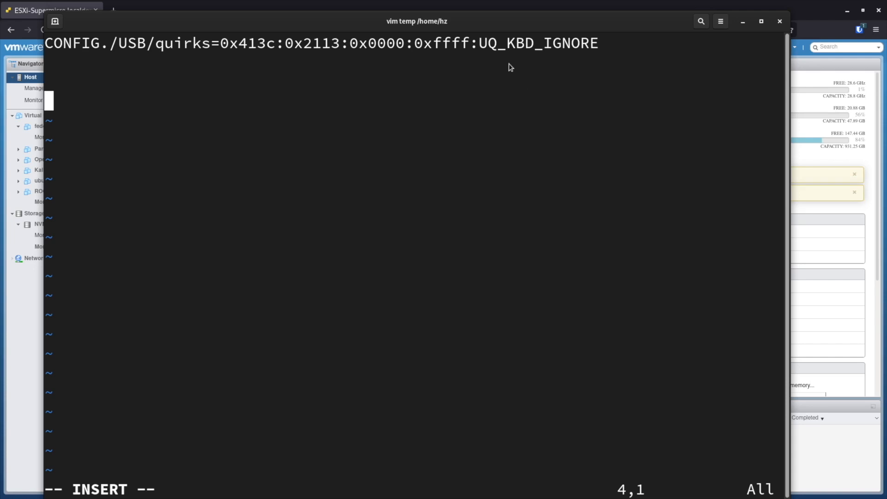
{"action": "mouse_move", "coordinate": [226, 56]}
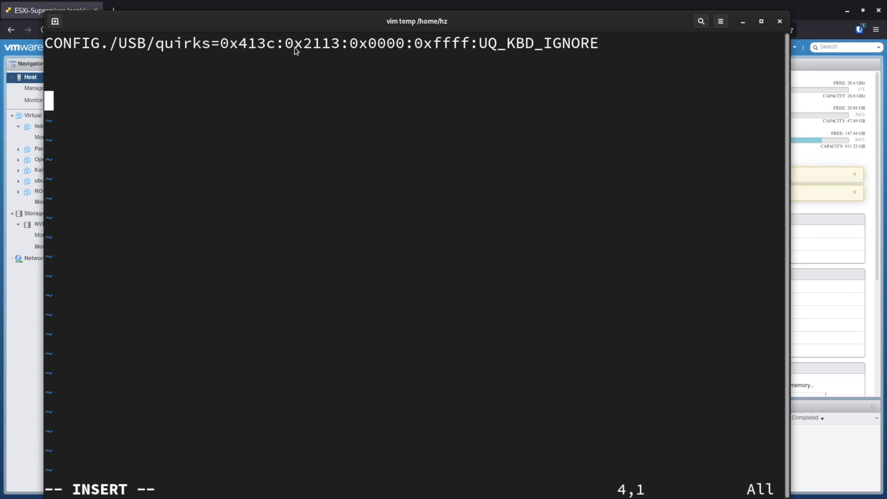
{"action": "mouse_move", "coordinate": [341, 68]}
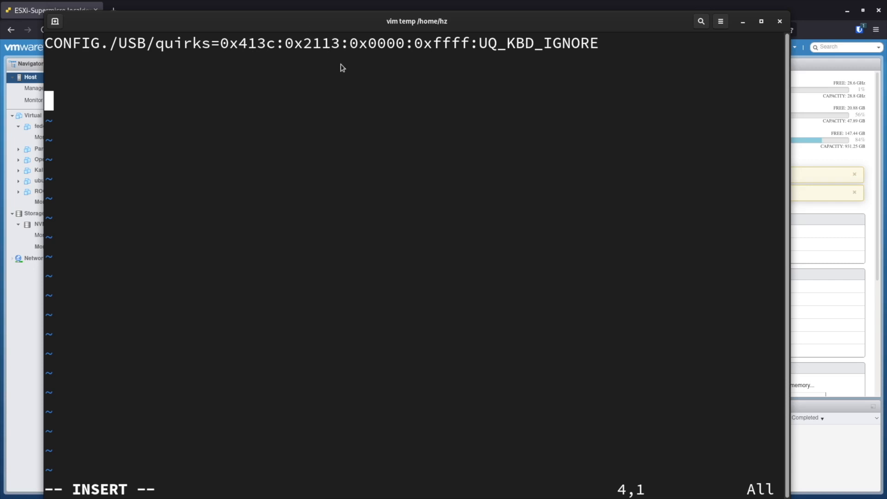
{"action": "mouse_move", "coordinate": [418, 61]}
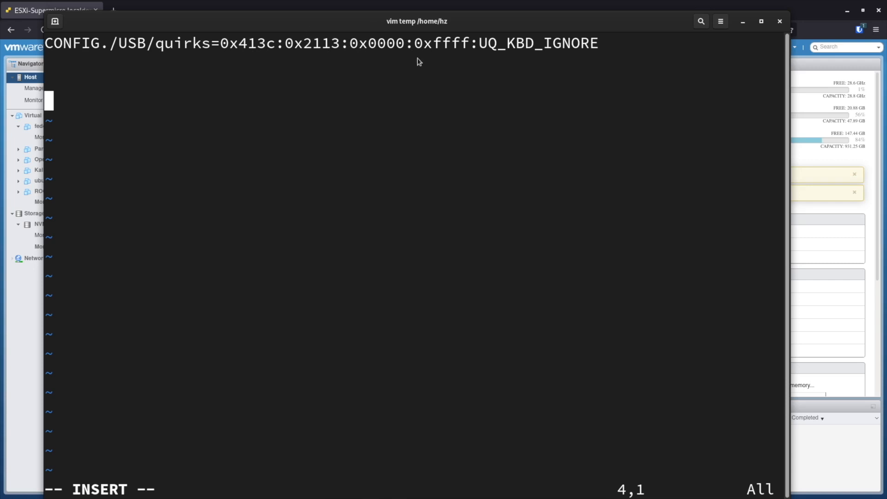
{"action": "mouse_move", "coordinate": [376, 54]}
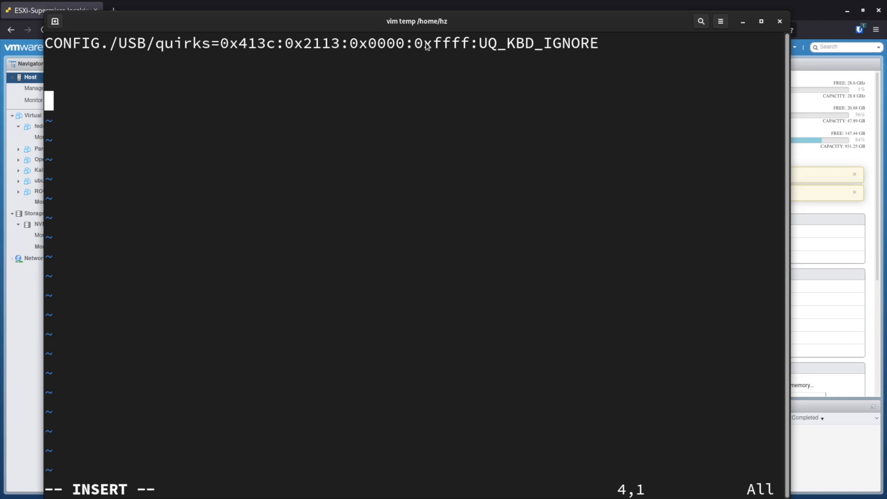
{"action": "mouse_move", "coordinate": [491, 46]}
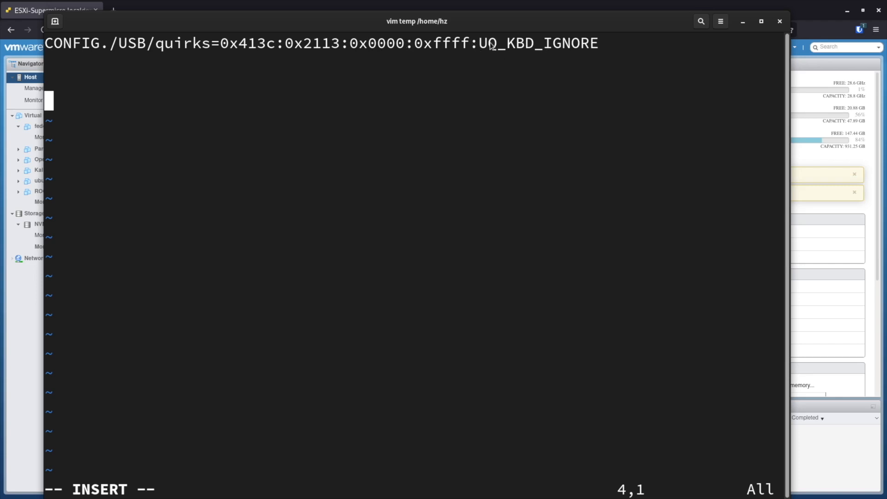
{"action": "mouse_move", "coordinate": [583, 51]}
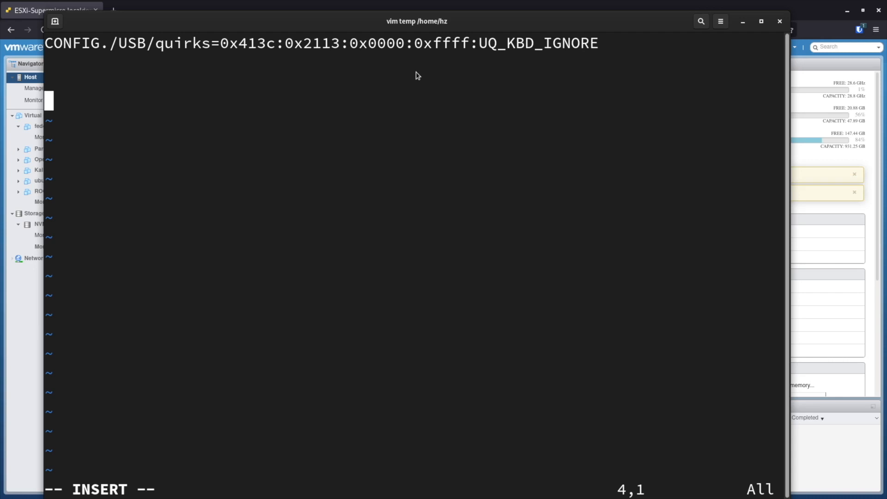
{"action": "mouse_move", "coordinate": [409, 79]}
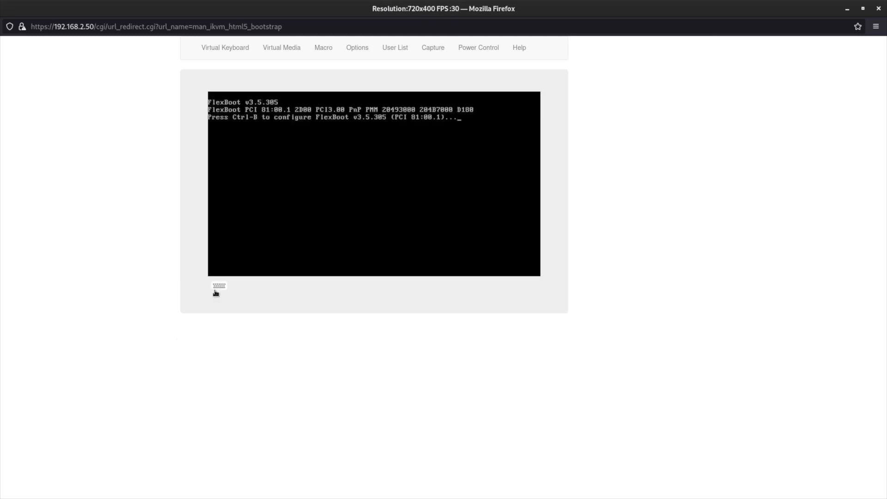
- Open the Virtual Keyboard for the iKVM remote console
{"action": "left_click", "coordinate": [220, 287]}
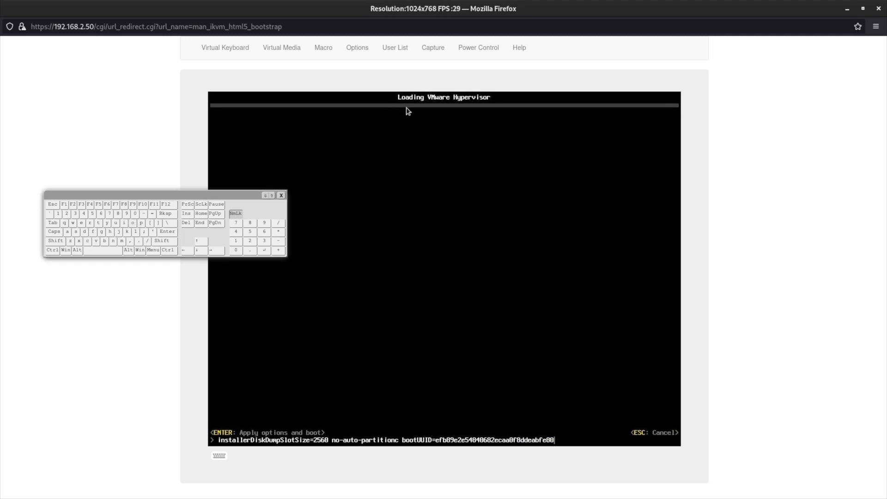
{"action": "mouse_move", "coordinate": [462, 108]}
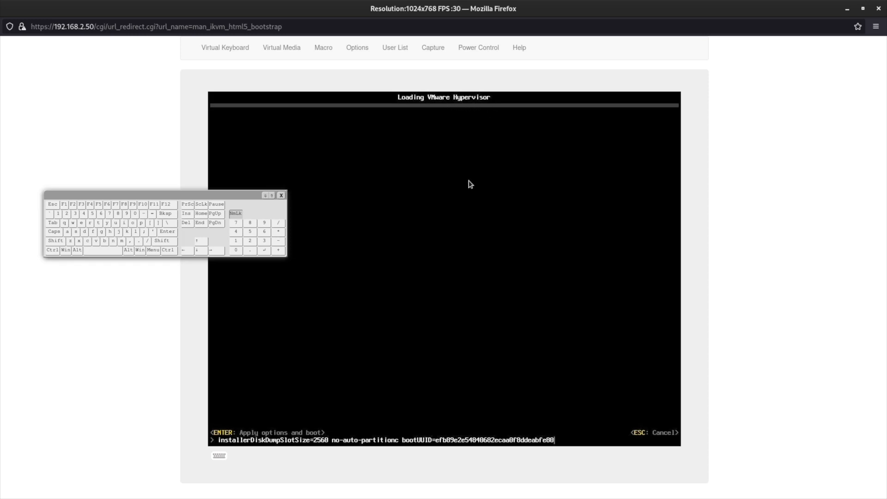
{"action": "mouse_move", "coordinate": [390, 106]}
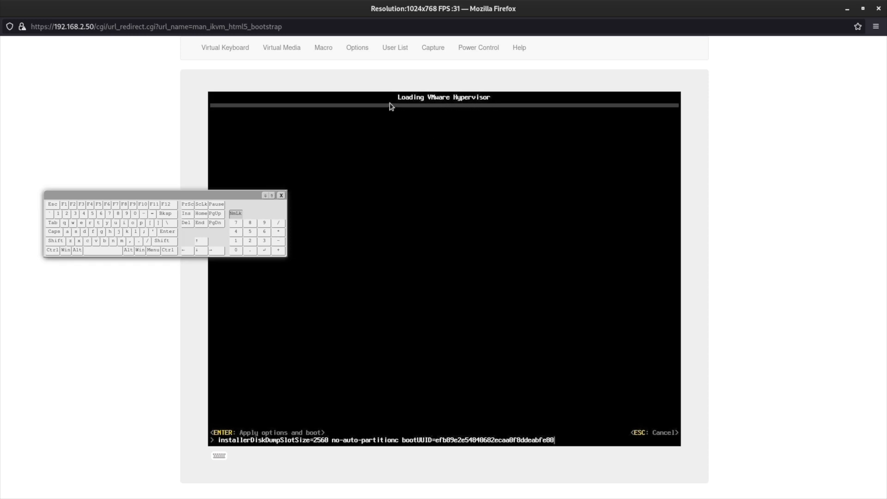
{"action": "mouse_move", "coordinate": [365, 117]}
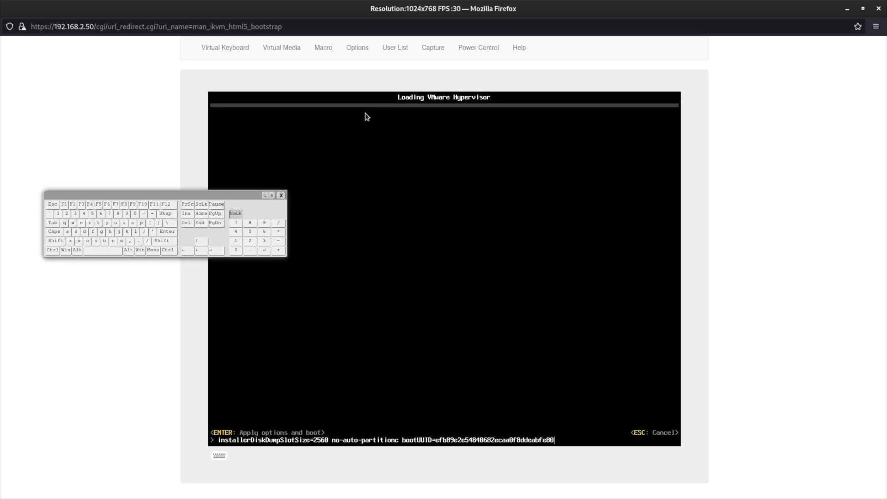
{"action": "mouse_move", "coordinate": [515, 444]}
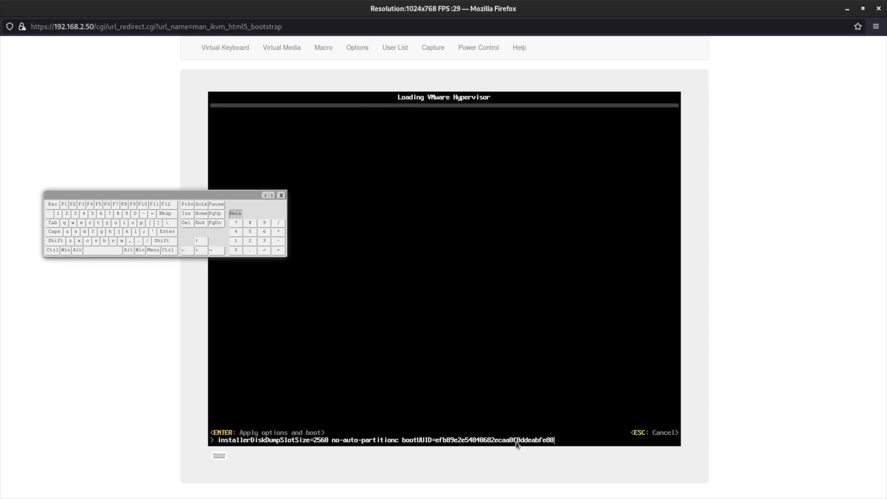
{"action": "mouse_move", "coordinate": [264, 446]}
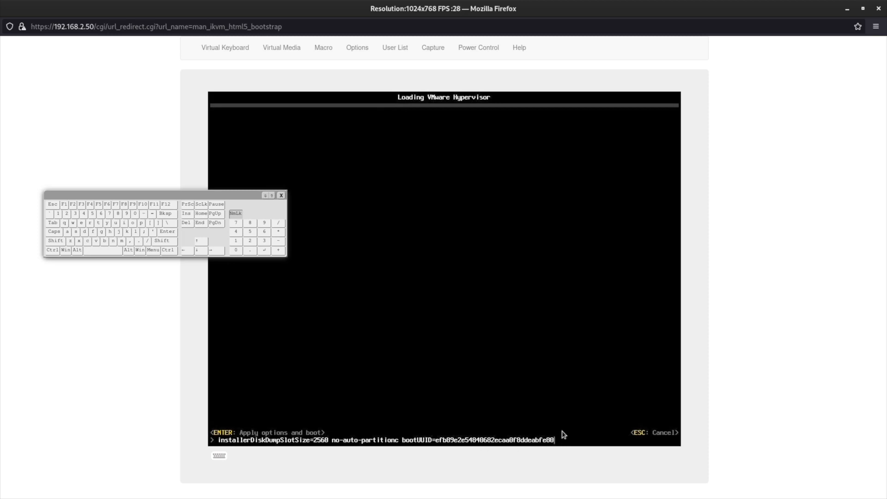
{"action": "mouse_move", "coordinate": [587, 397]}
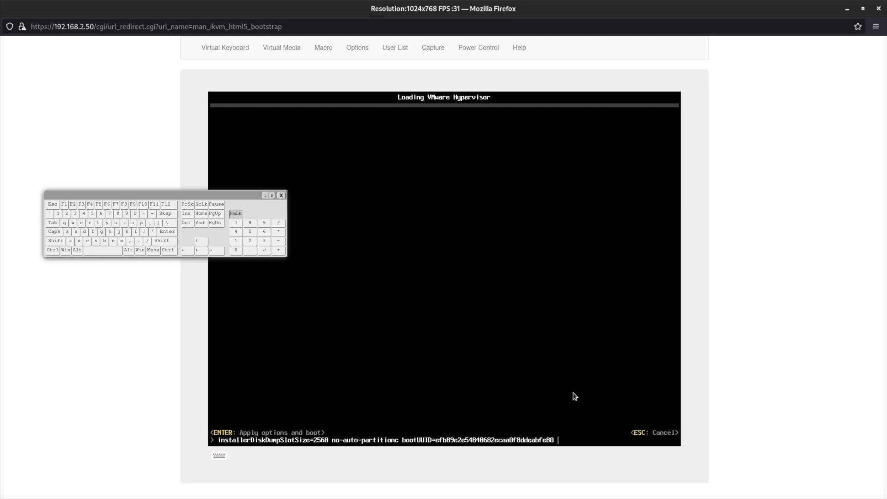
- Append CONFIG./USB/quirks=0x413c:0x2113:0x0000:0xffff:UQ_KBD_IGNORE to the boot options line
{"action": "type", "text": "CONFIG./USB/quirks=0x413c:0x2113:0x0000:0xffff:UQ_KBD_IGNORE"}
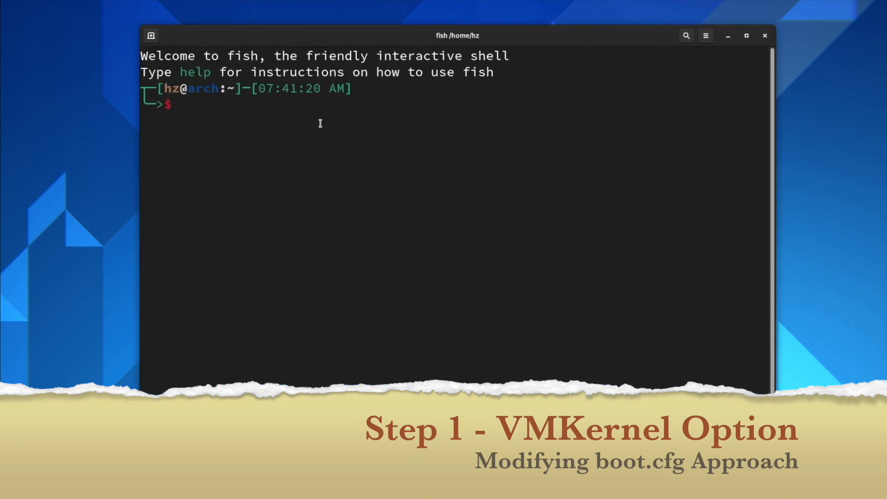
- SSH into 192.168.2.10 as root and open /bootbank/boot.cfg in vi
{"action": "type", "text": "ssh root@192.168.2.10"}
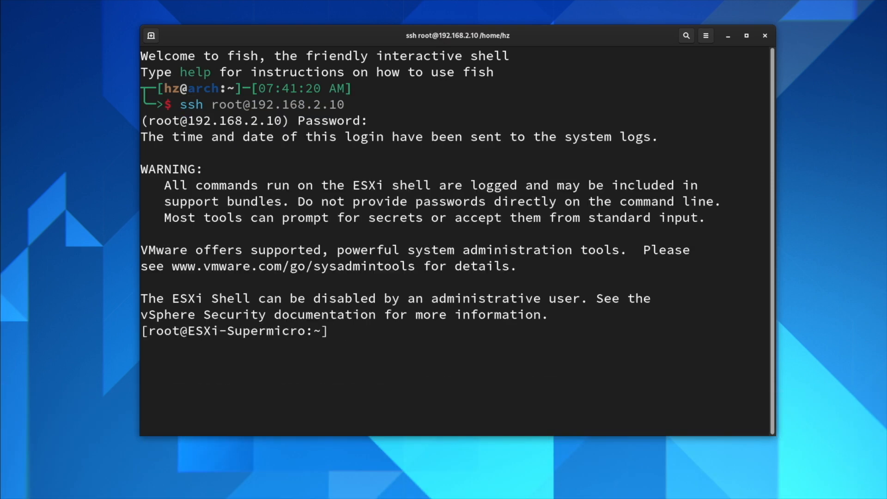
{"action": "type", "text": "vi"}
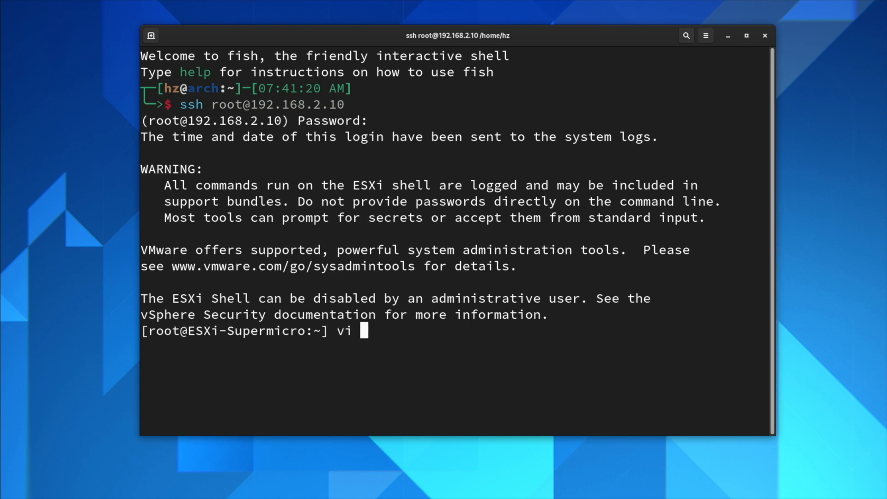
{"action": "type", "text": "/boot"}
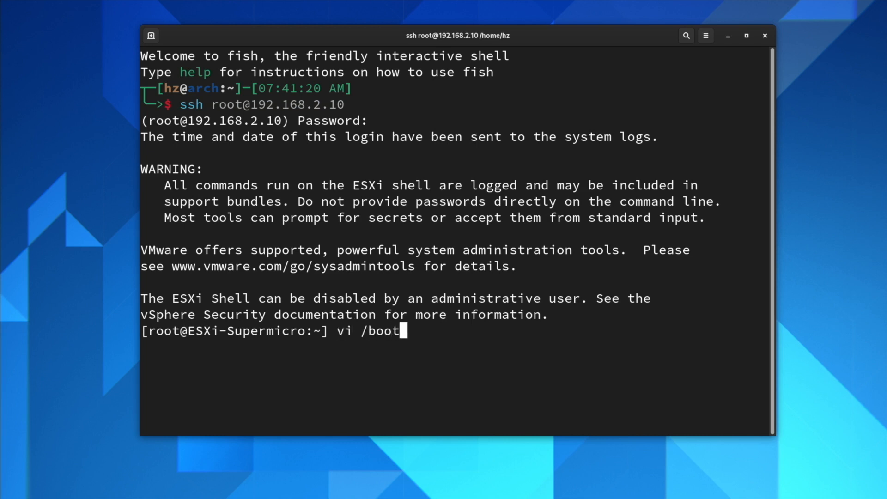
{"action": "type", "text": "bank/boot"}
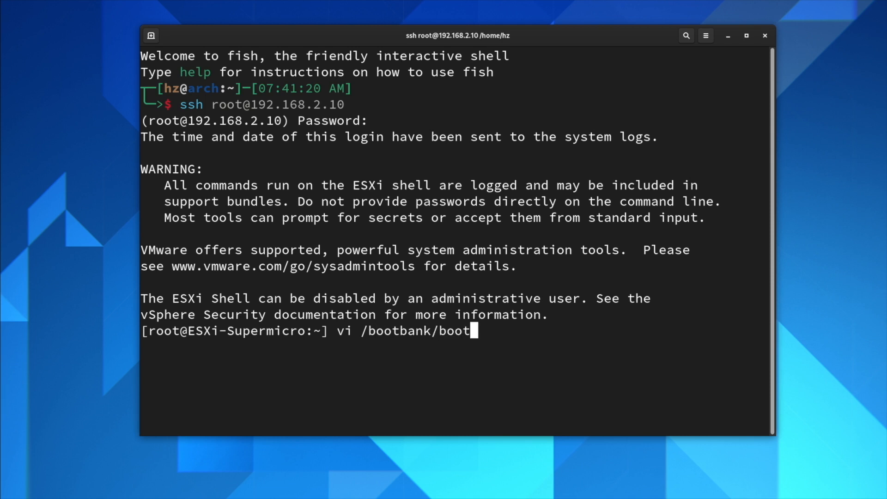
{"action": "type", "text": ".cf"}
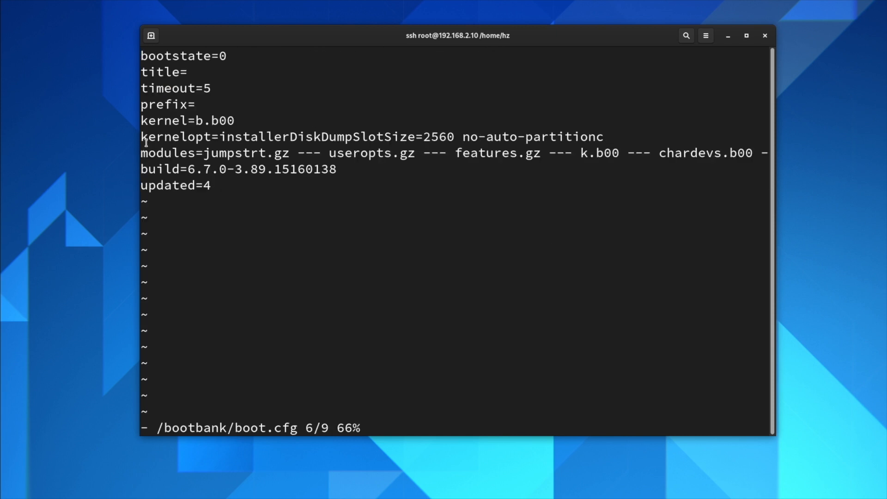
- Add the UQ_KBD_IGNORE USB quirks option to the end of the kernelopt line
{"action": "double_click", "coordinate": [172, 137]}
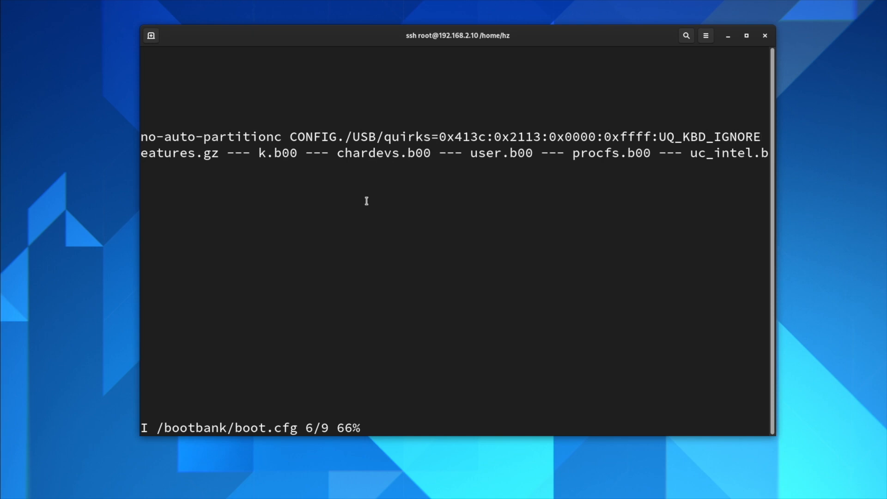
{"action": "double_click", "coordinate": [312, 137]}
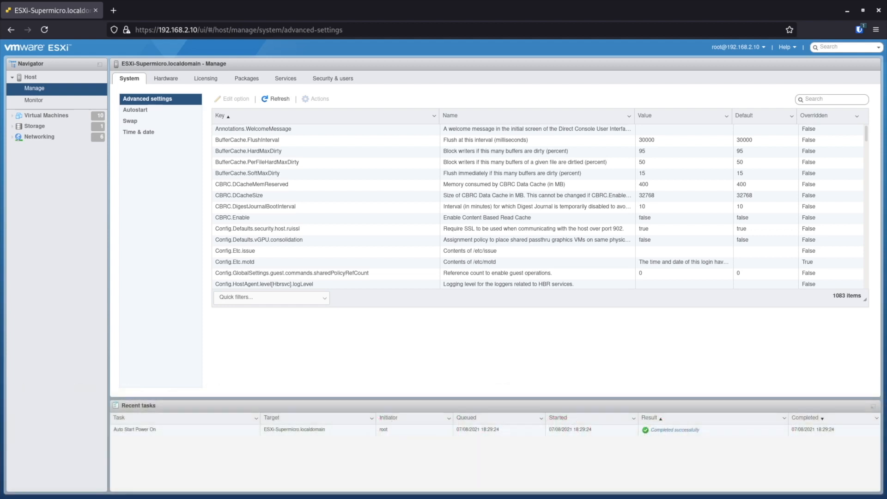
{"action": "mouse_move", "coordinate": [33, 88]}
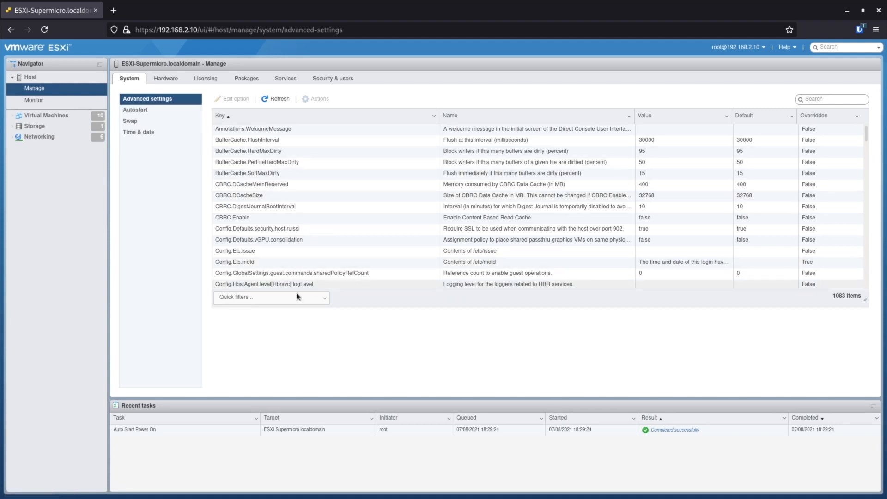
- Sort the advanced settings by key and select the USB.quirks entry
{"action": "left_click", "coordinate": [271, 297]}
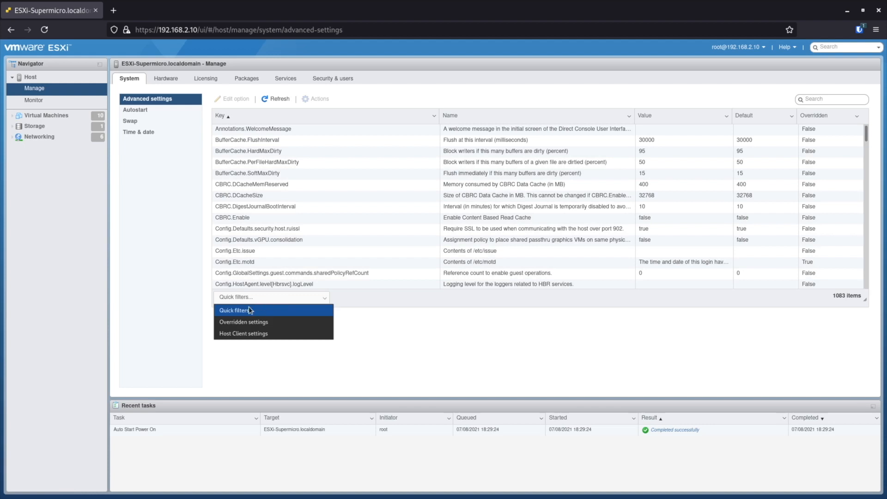
{"action": "mouse_move", "coordinate": [242, 314]}
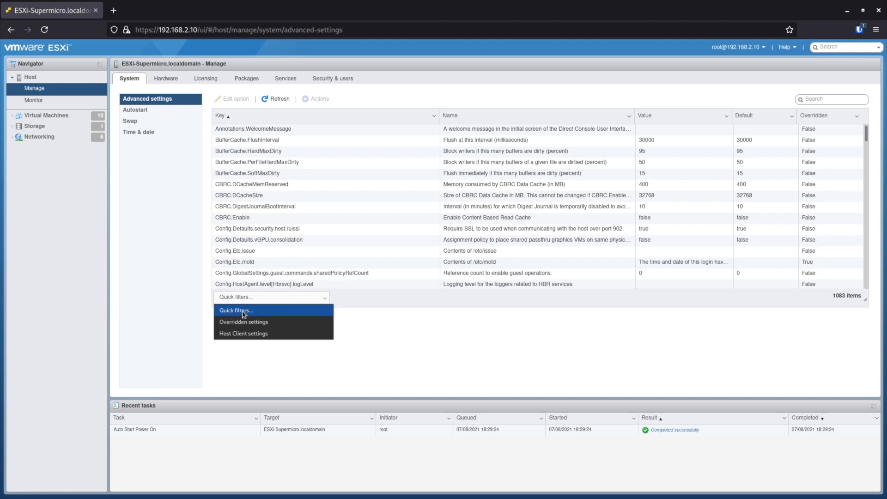
{"action": "left_click", "coordinate": [236, 310]}
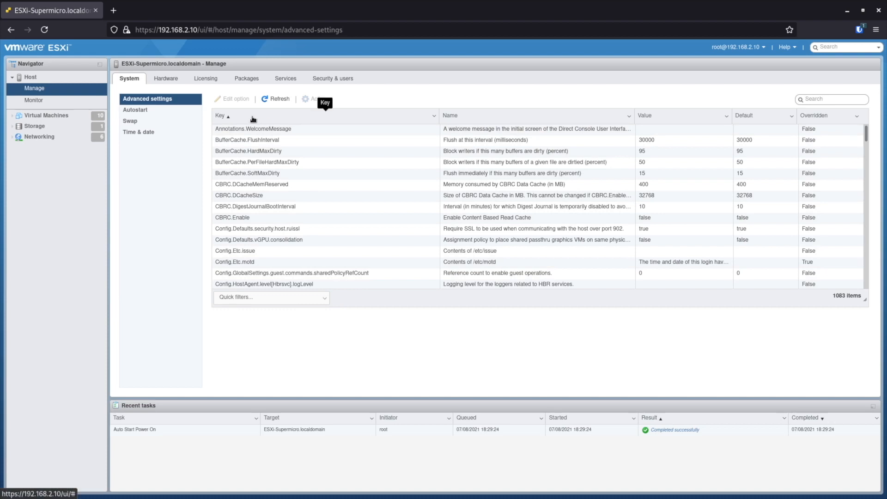
{"action": "scroll", "scroll_direction": "down", "scroll_amount": 3}
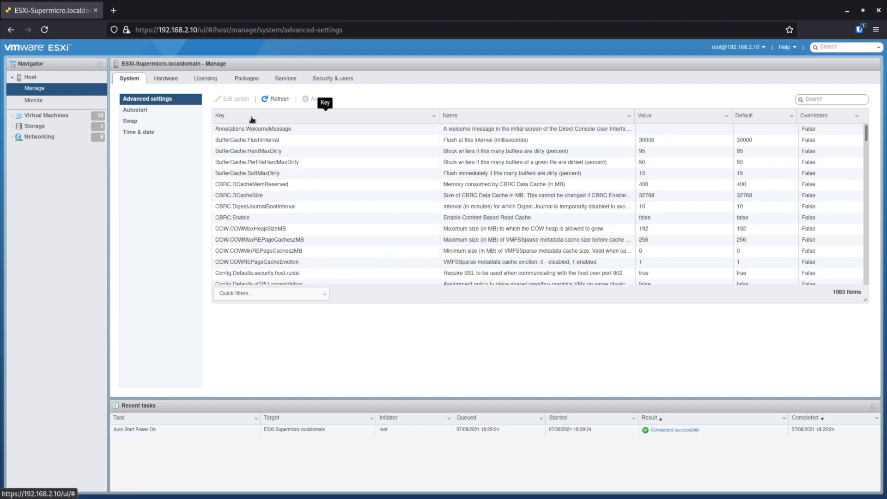
{"action": "left_click", "coordinate": [220, 115]}
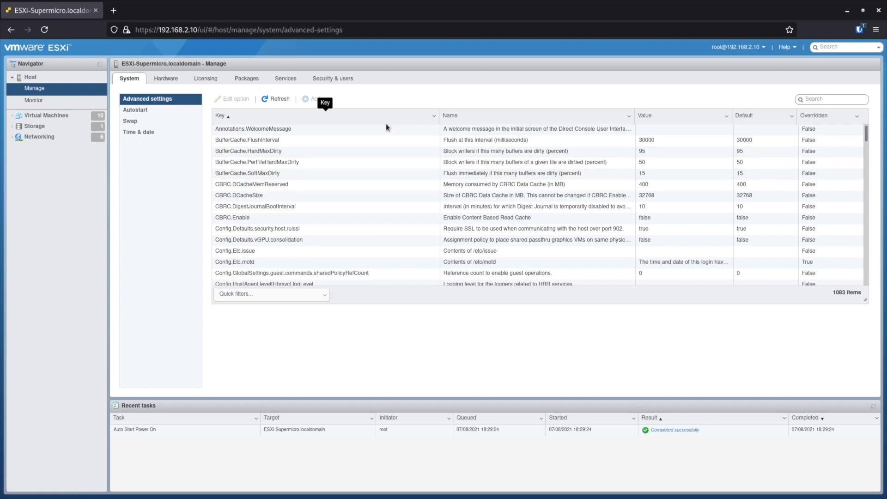
{"action": "scroll", "scroll_direction": "down", "scroll_amount": 3}
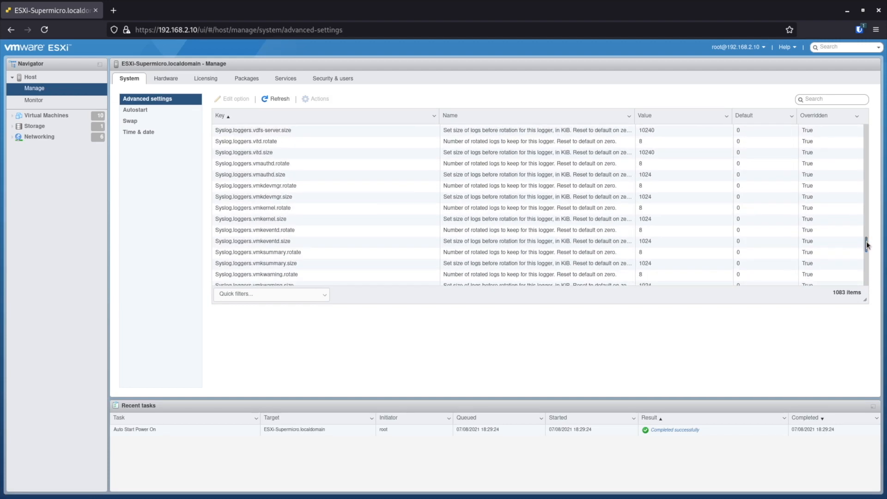
{"action": "scroll", "scroll_direction": "down", "scroll_amount": 3}
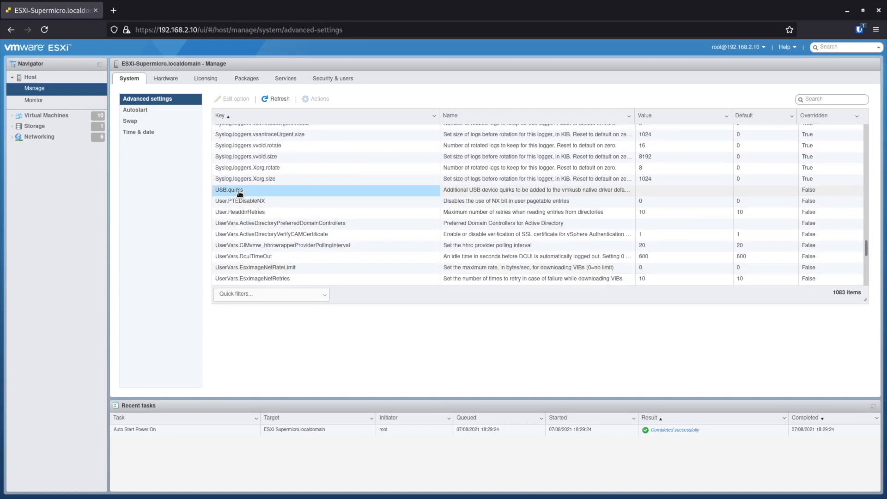
{"action": "left_click", "coordinate": [229, 190]}
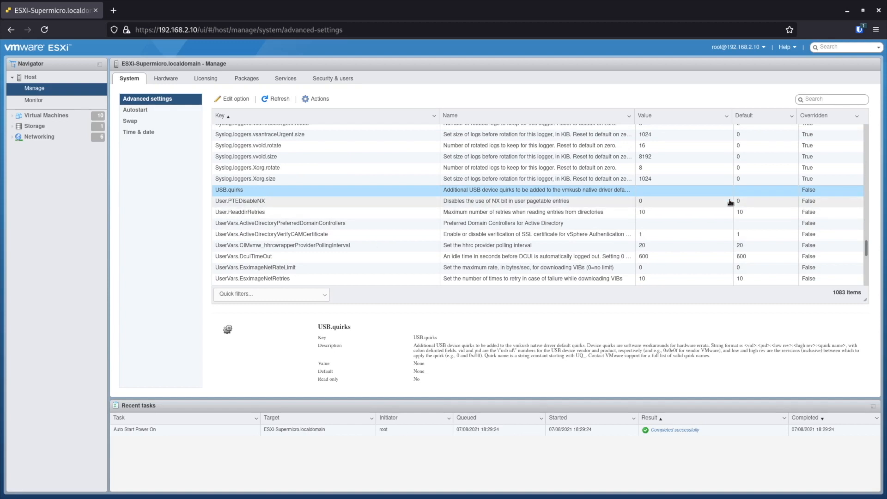
{"action": "mouse_move", "coordinate": [813, 116]}
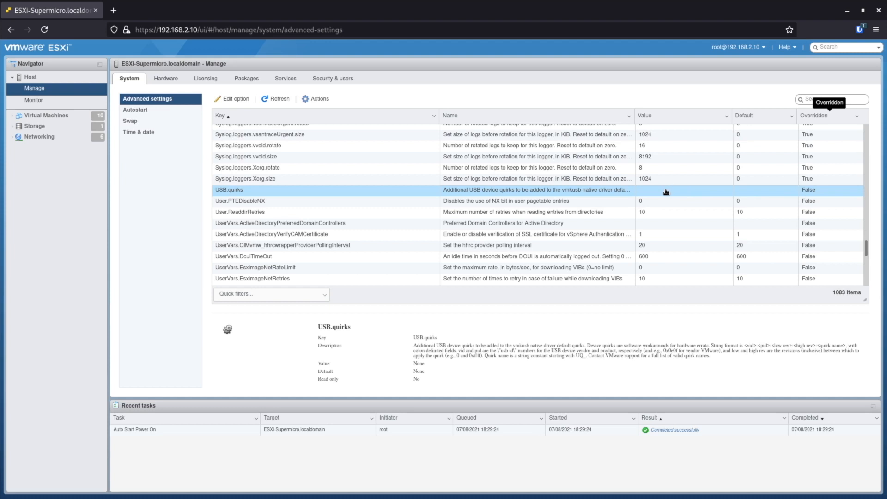
{"action": "mouse_move", "coordinate": [663, 193]}
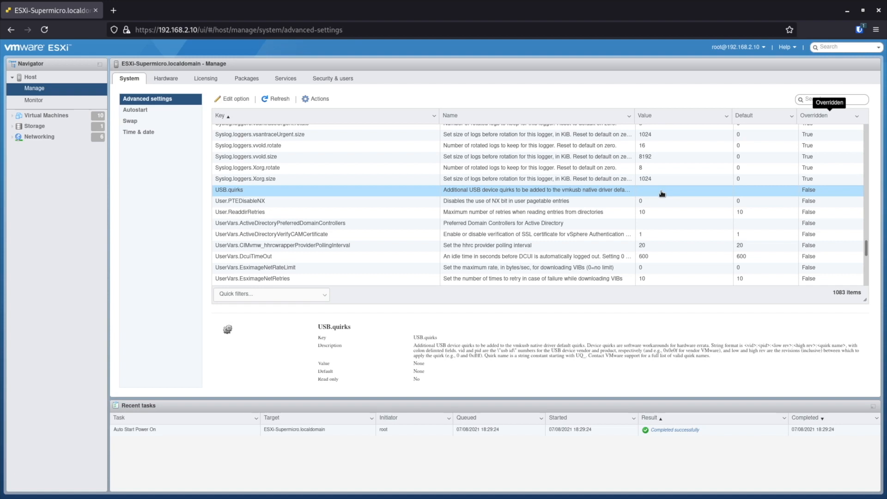
{"action": "mouse_move", "coordinate": [236, 110]}
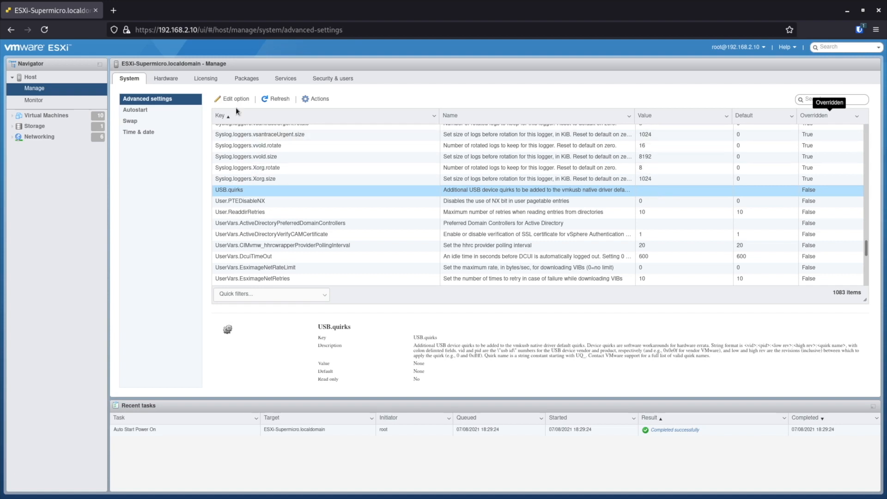
- Set USB.quirks to 0x413c:0x2113:0x0000:0xffff:UQ_KBD_IGNORE and save it
{"action": "left_click", "coordinate": [234, 99]}
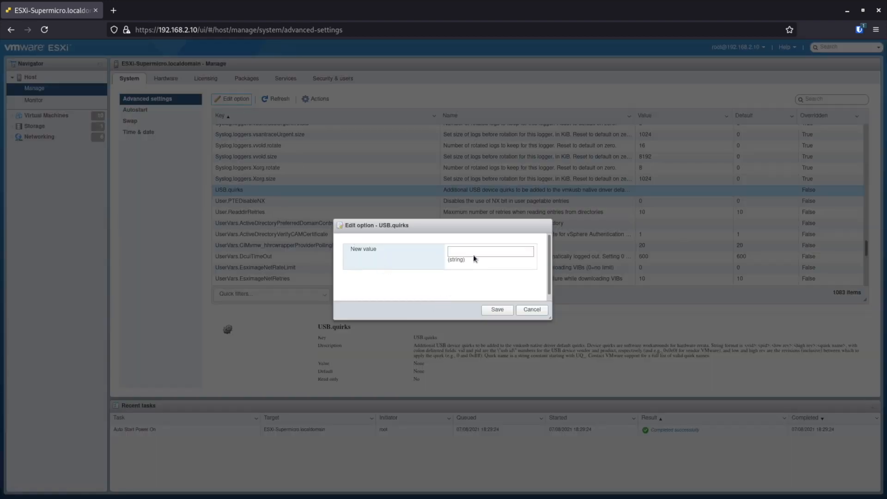
{"action": "left_click", "coordinate": [490, 251]}
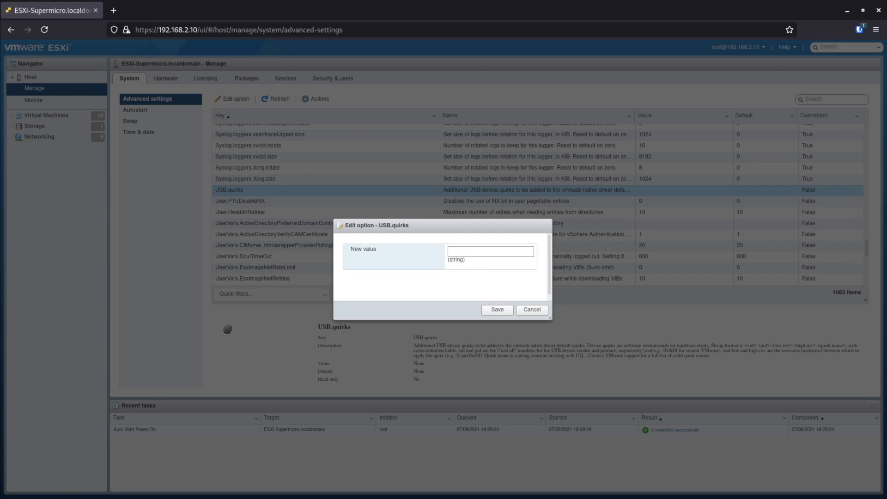
{"action": "mouse_move", "coordinate": [439, 406]}
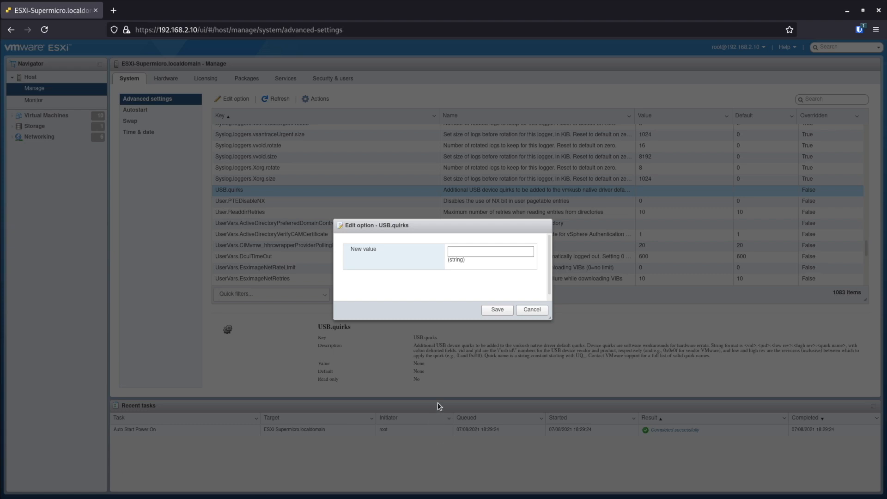
{"action": "type", "text": "0x0000:0xffff:UQ_KBD_IGNORE"}
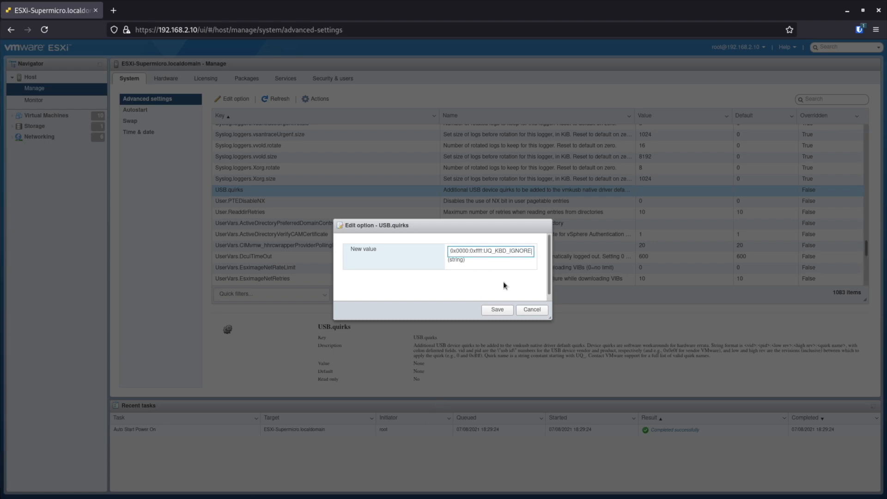
{"action": "type", "text": "0x413c:0x2113:0x0000:0xffff:UQ"}
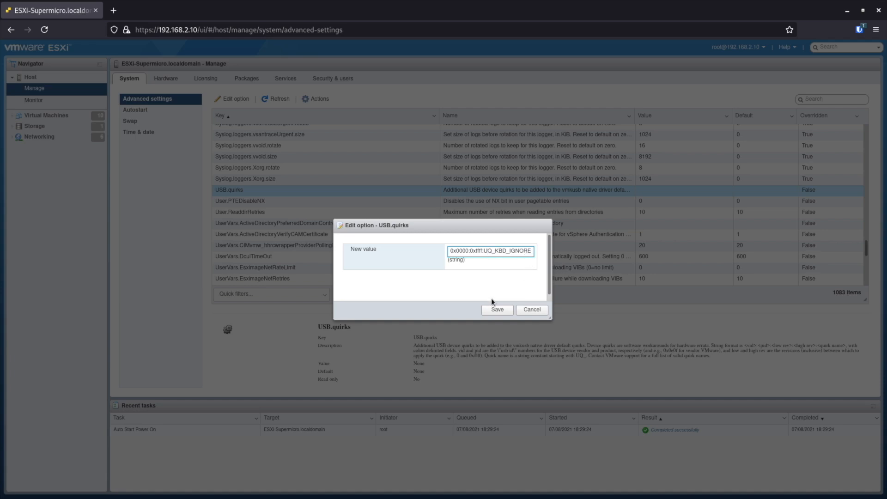
{"action": "left_click", "coordinate": [496, 310]}
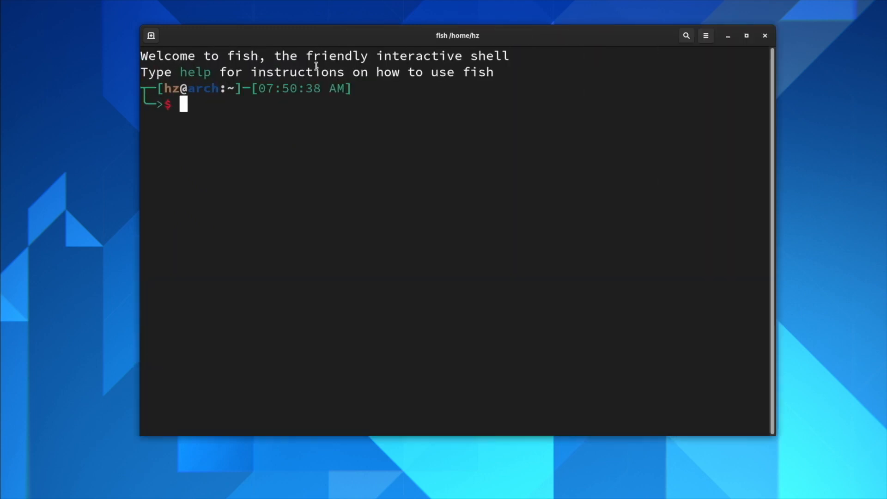
- SSH into 192.168.2.10 as root and open /etc/vmware/config in vi
{"action": "type", "text": "ssh root@192.168.2.10"}
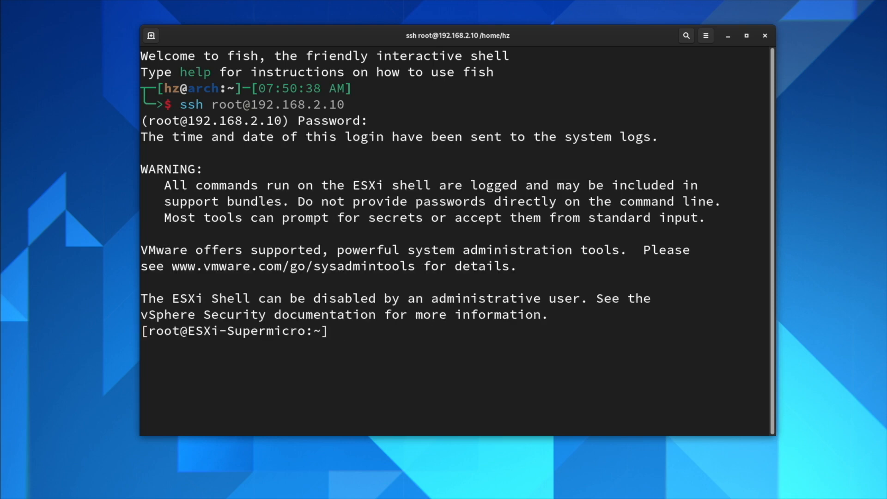
{"action": "type", "text": "vi"}
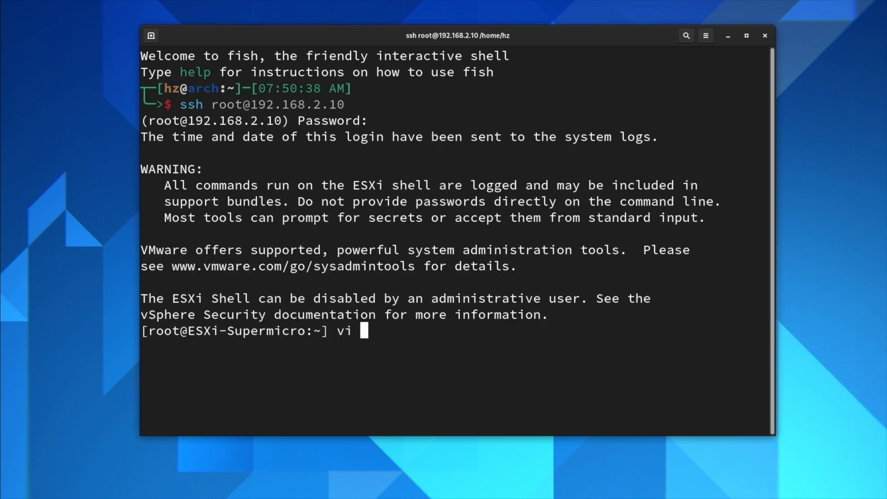
{"action": "type", "text": "/etc/"}
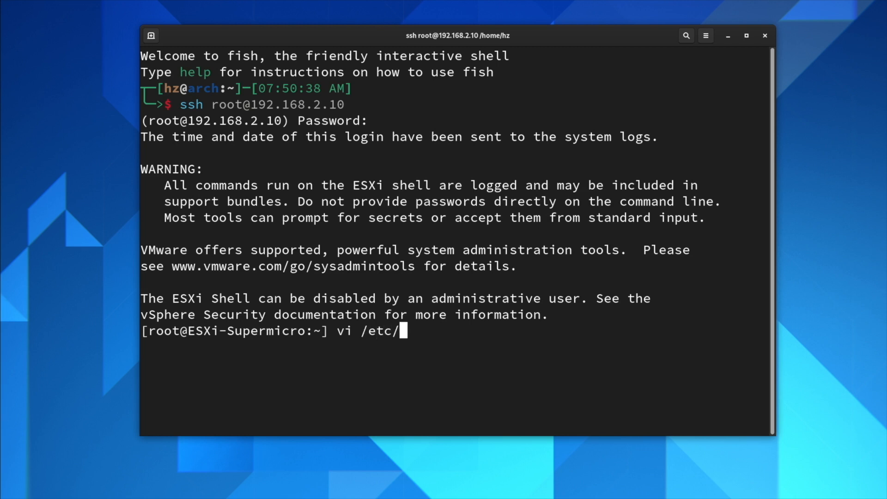
{"action": "type", "text": "vmware"}
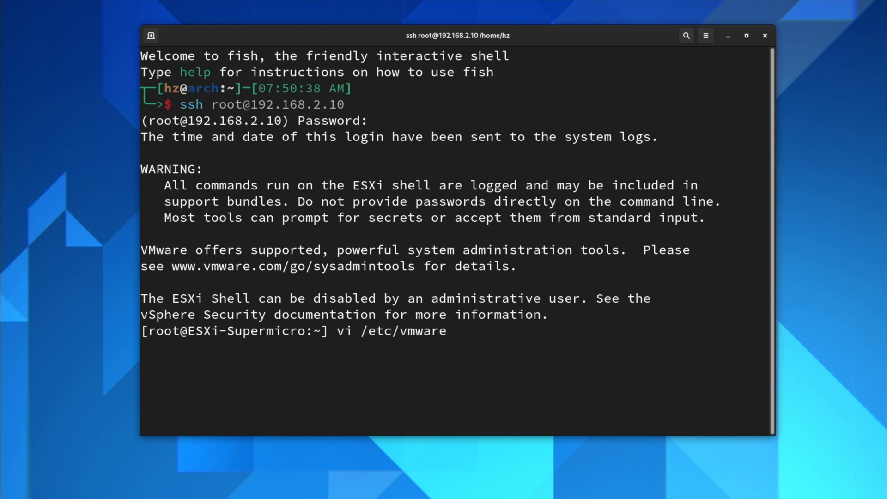
{"action": "type", "text": "/config"}
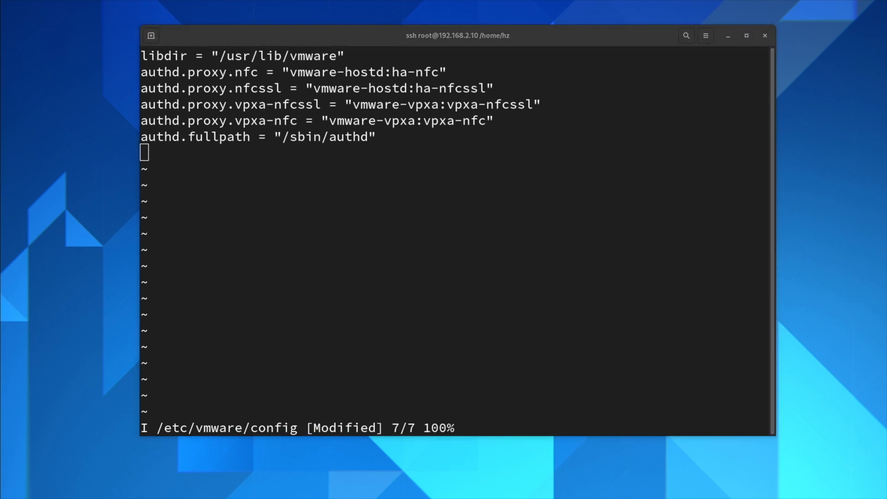
- Append the line usb.quirks.device0 = "0x413c:0x2113 allow" to /etc/vmware/config
{"action": "type", "text": "usb.quirks.device0 = \"0x413c:0x2113 allow\""}
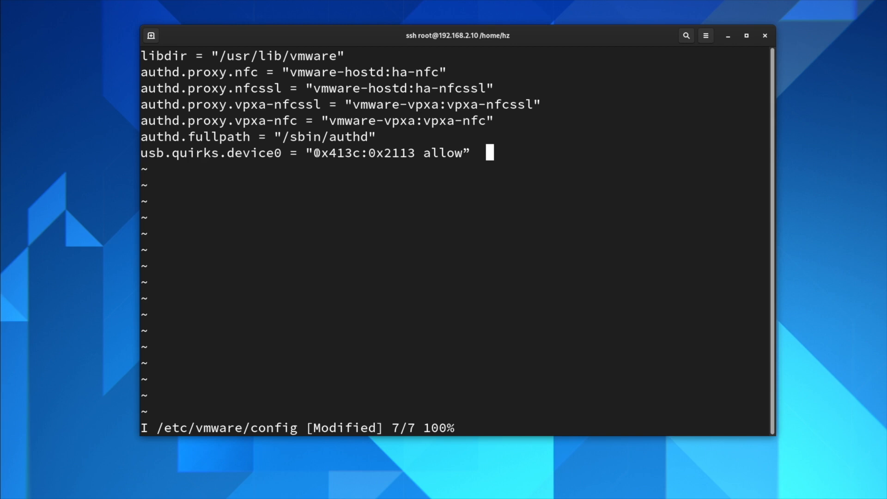
{"action": "double_click", "coordinate": [335, 153]}
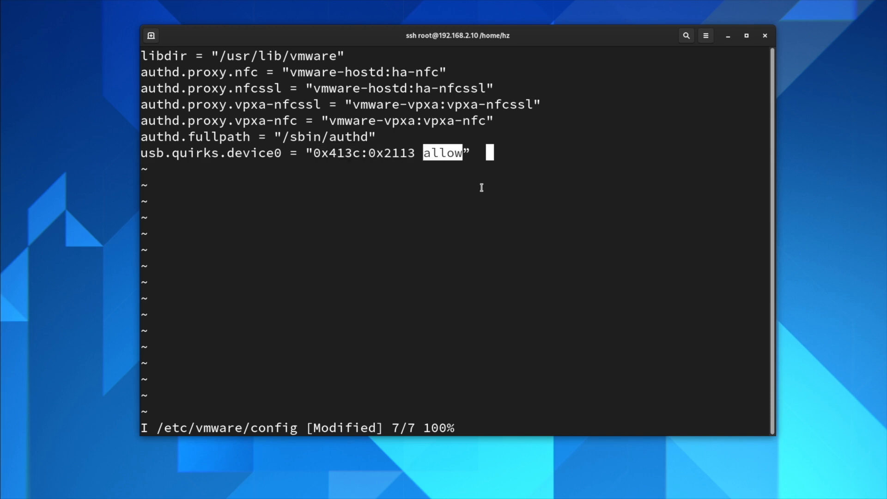
{"action": "mouse_move", "coordinate": [478, 152]}
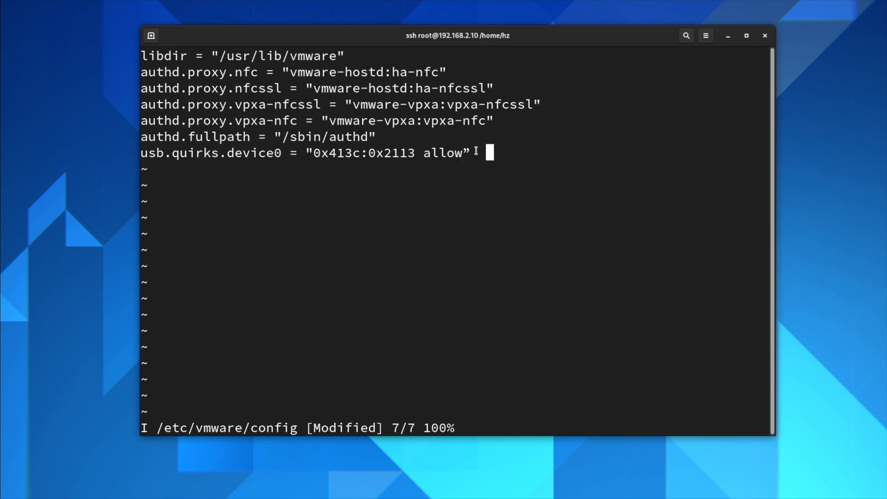
{"action": "double_click", "coordinate": [379, 153]}
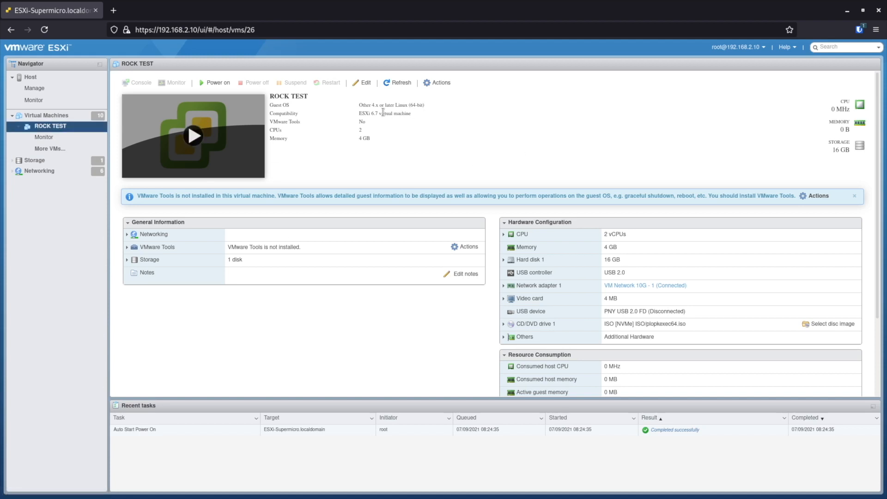
- Add a USB device set to Dell KB216 Wired Keyboard to ROCK TEST and save
{"action": "left_click", "coordinate": [364, 83]}
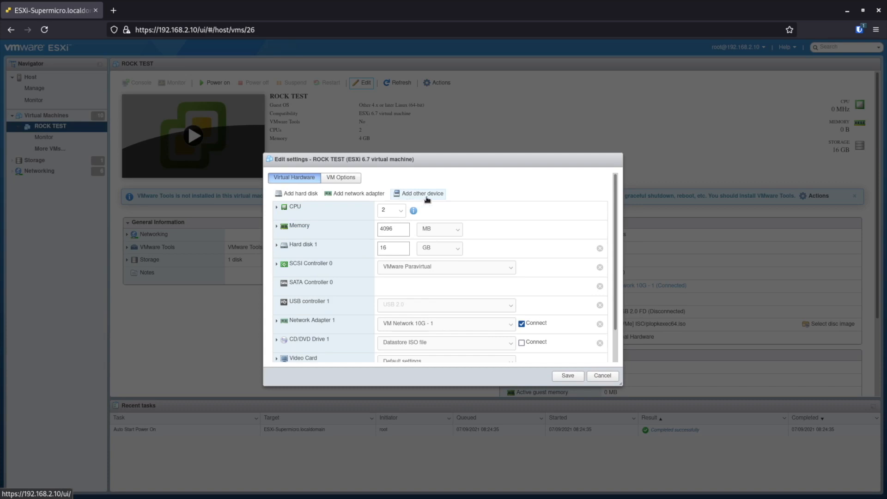
{"action": "left_click", "coordinate": [421, 193]}
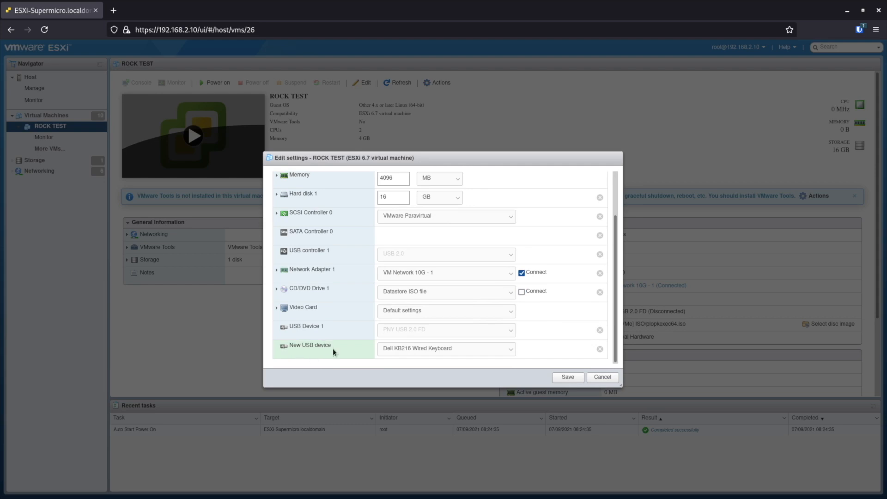
{"action": "left_click", "coordinate": [445, 347]}
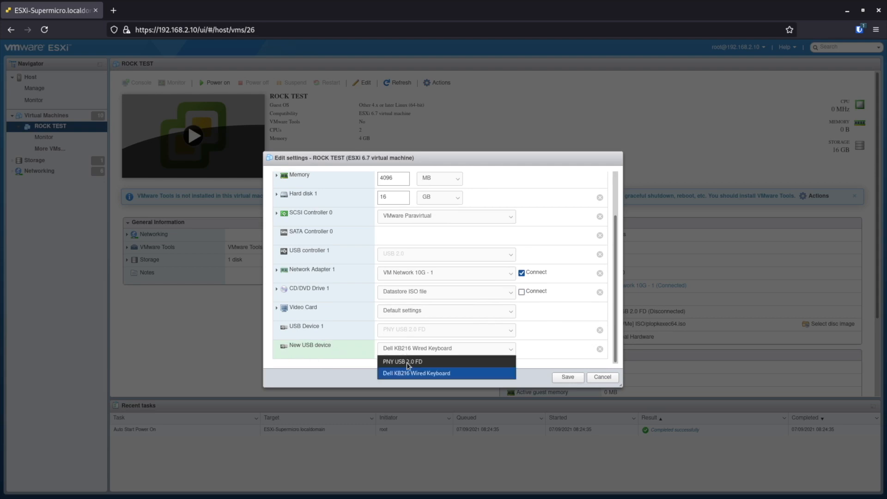
{"action": "left_click", "coordinate": [416, 373]}
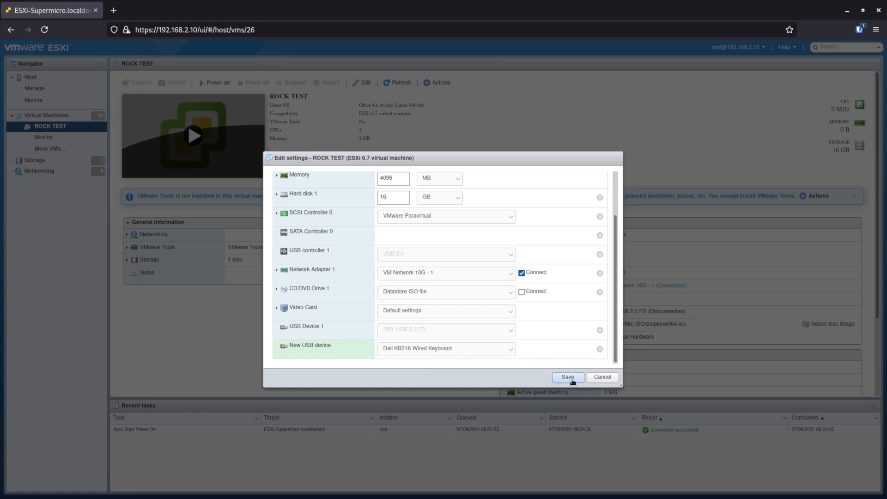
{"action": "left_click", "coordinate": [567, 376]}
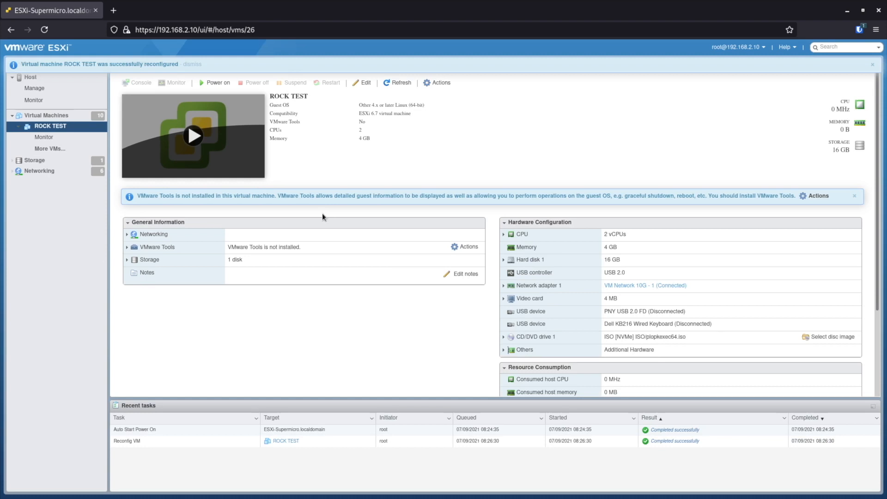